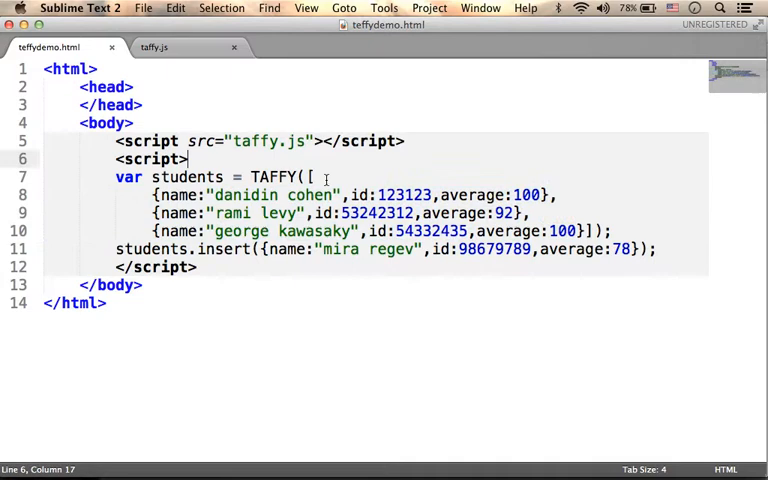
pyautogui.doubleClick(186, 176)
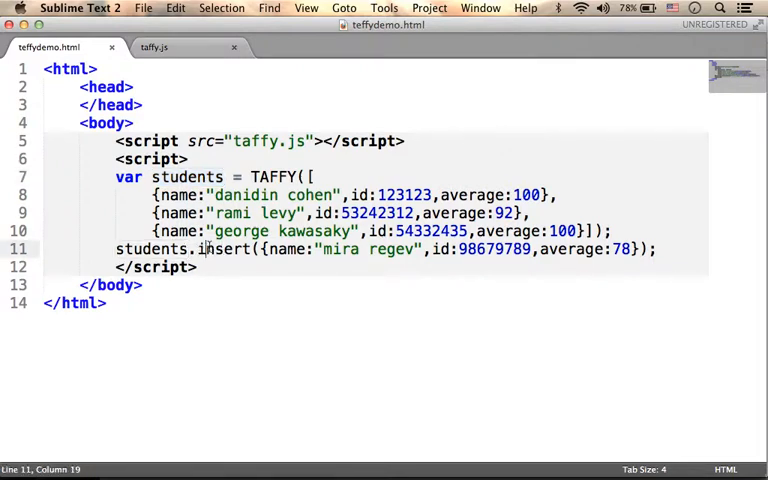
pyautogui.doubleClick(224, 250)
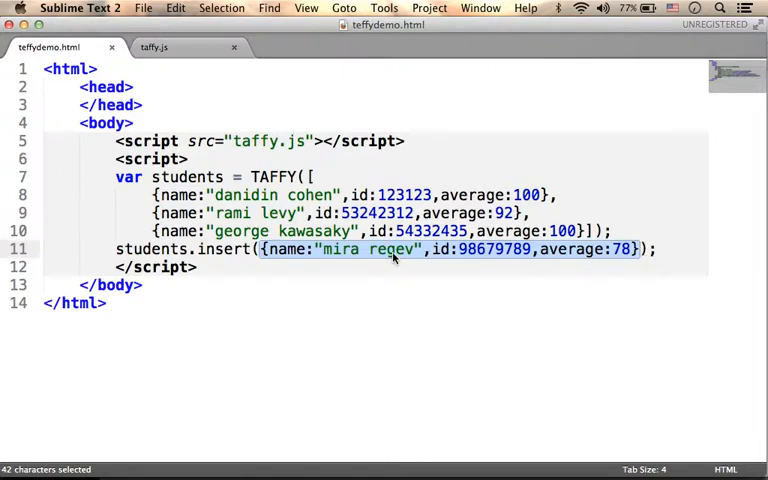
pyautogui.click(396, 250)
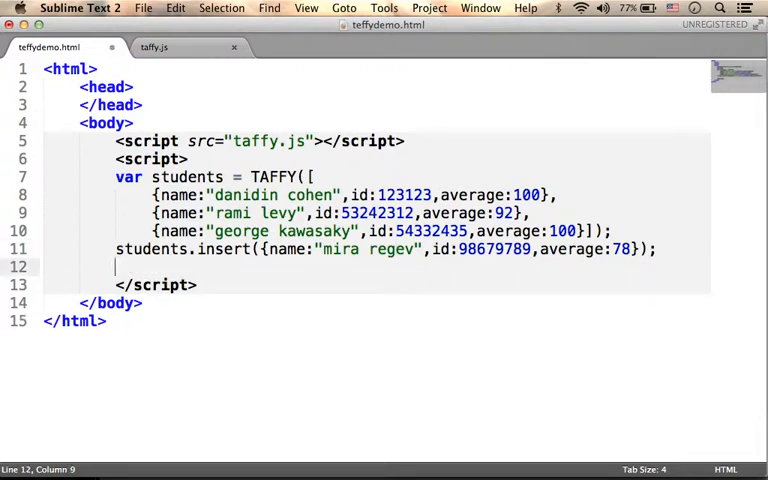
pyautogui.write('document.write(students({average:100}).count());')
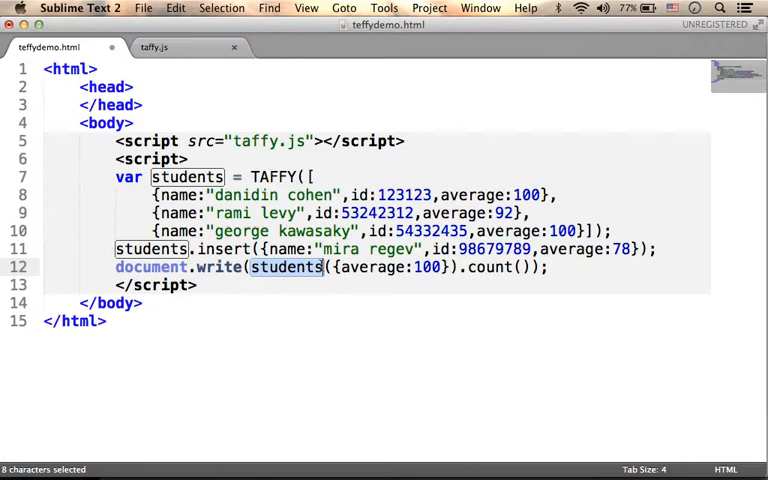
# Step: Highlight the students query and its average:100 condition within the new line
pyautogui.click(330, 268)
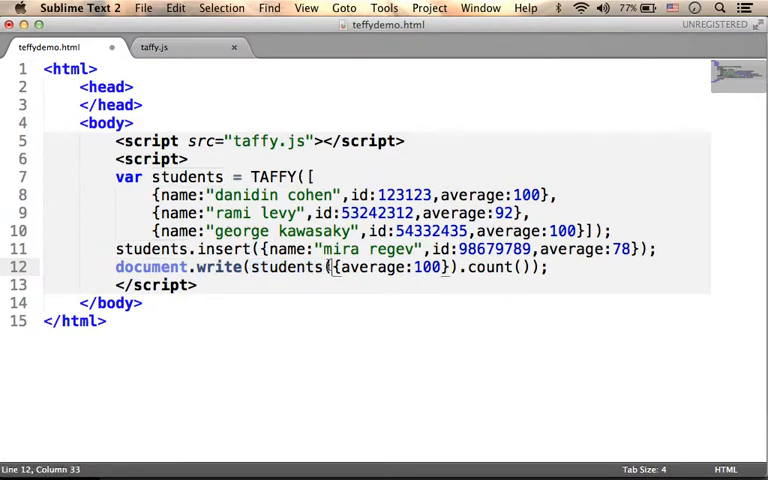
pyautogui.moveTo(334, 268); pyautogui.dragTo(452, 268)
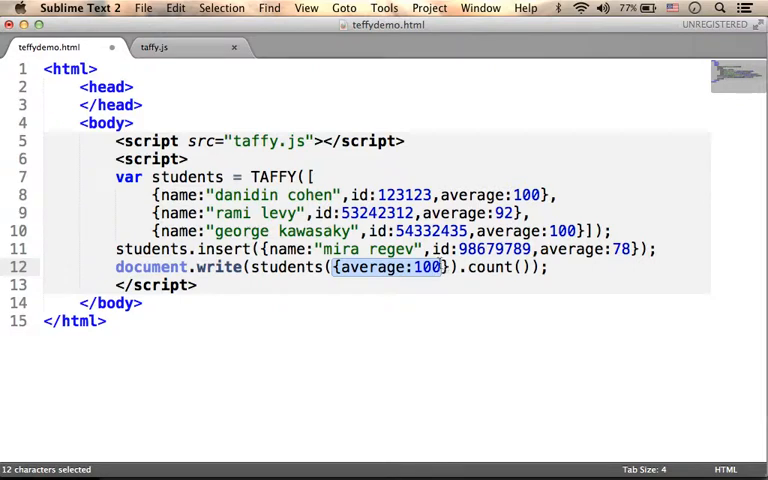
pyautogui.click(248, 268)
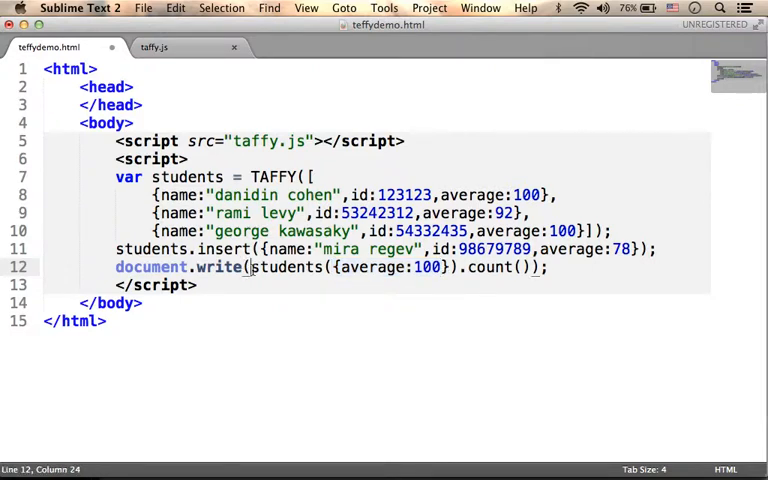
pyautogui.moveTo(248, 268); pyautogui.dragTo(456, 268)
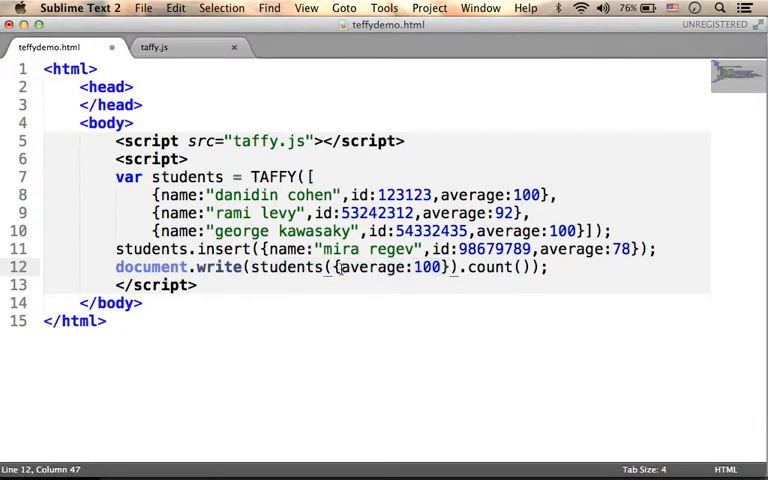
pyautogui.moveTo(444, 268)
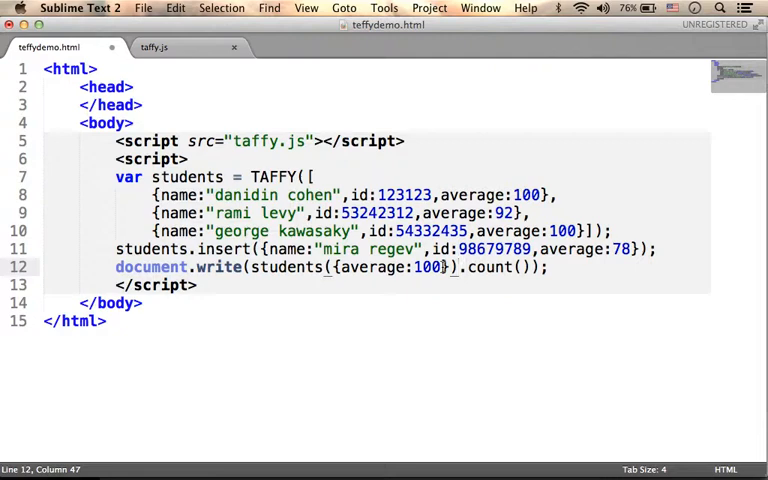
pyautogui.moveTo(252, 268); pyautogui.dragTo(452, 268)
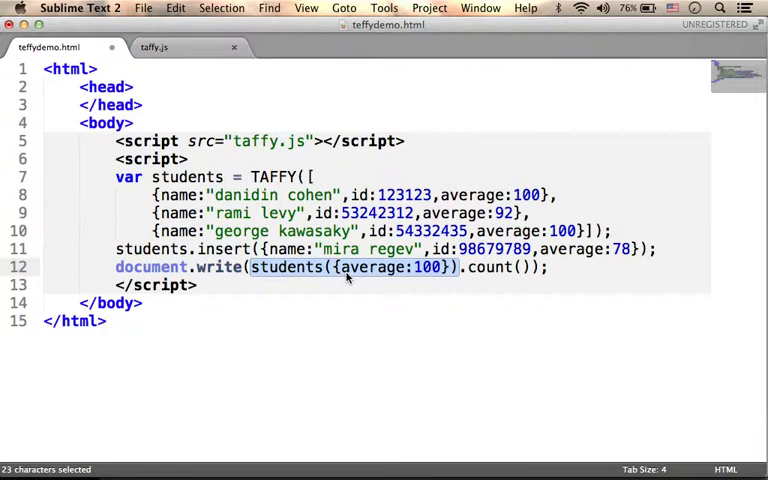
# Step: Save taffydemo.html so Chrome can reload it and show the count 2
pyautogui.doubleClick(488, 268)
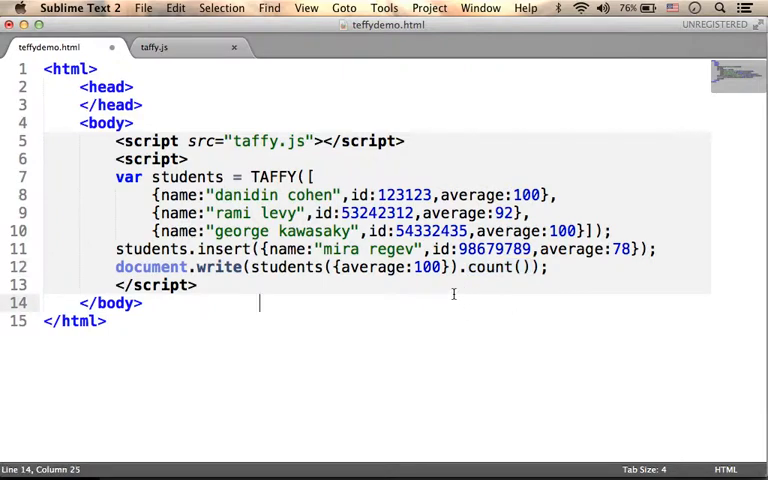
pyautogui.press('cmd+s')
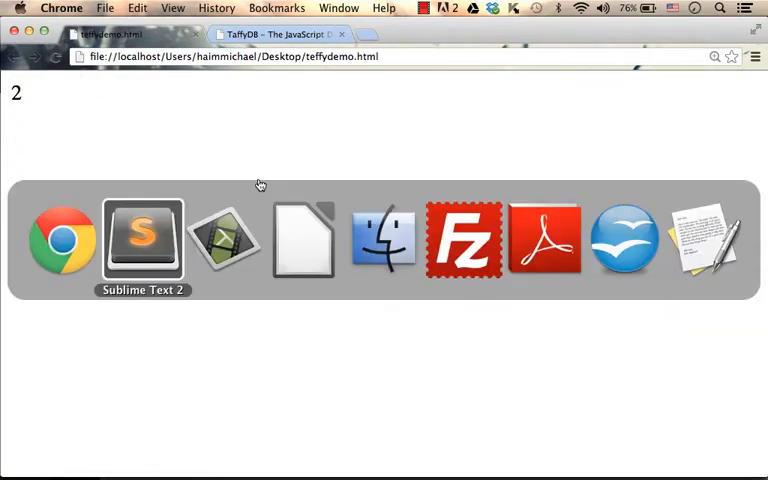
# Step: Refocus the taffydemo.html source in the Sublime Text 2 editor
pyautogui.click(140, 232)
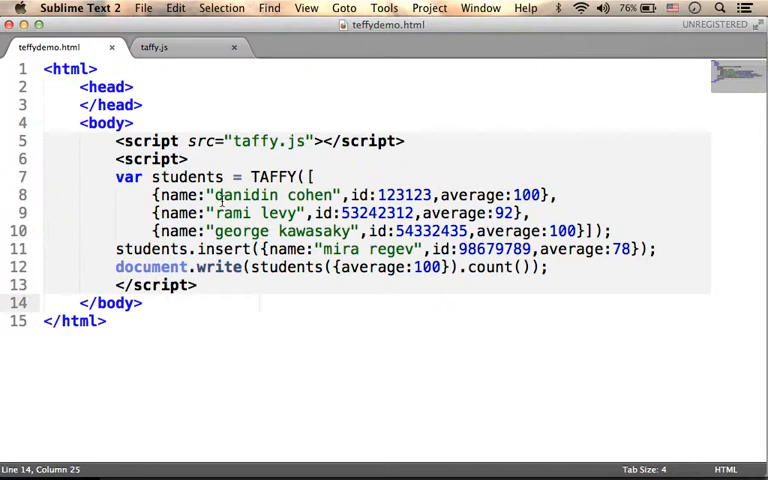
pyautogui.moveTo(540, 232)
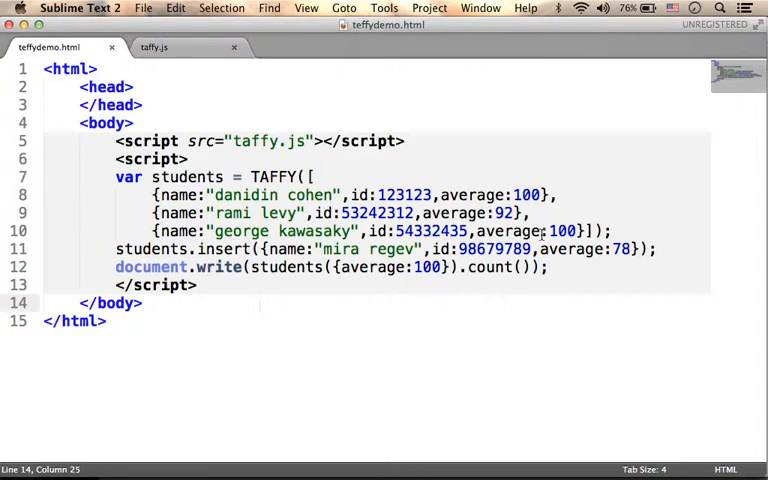
pyautogui.moveTo(500, 300)
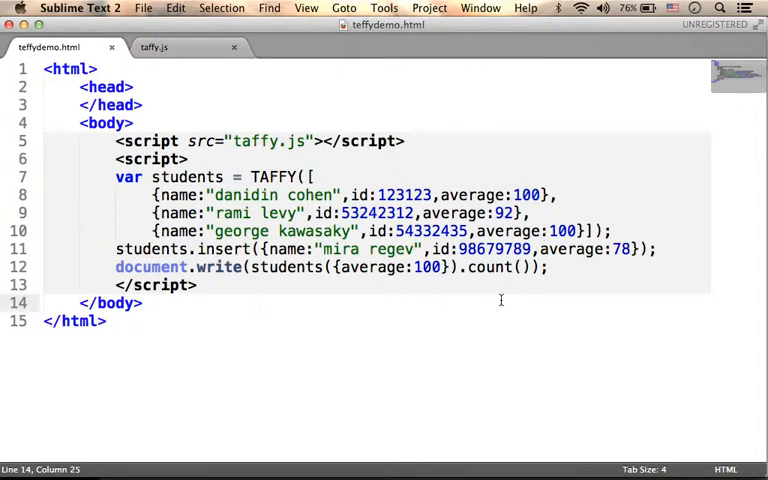